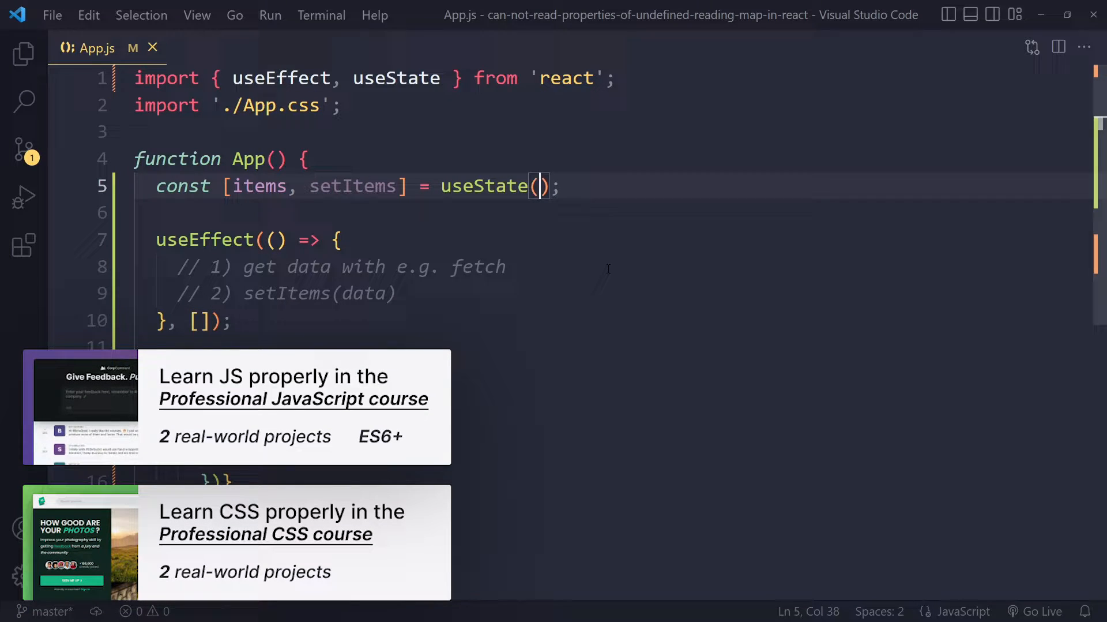
- Give items state an empty array with useState([]), then remove that initial value
{"action": "type", "text": "[]"}
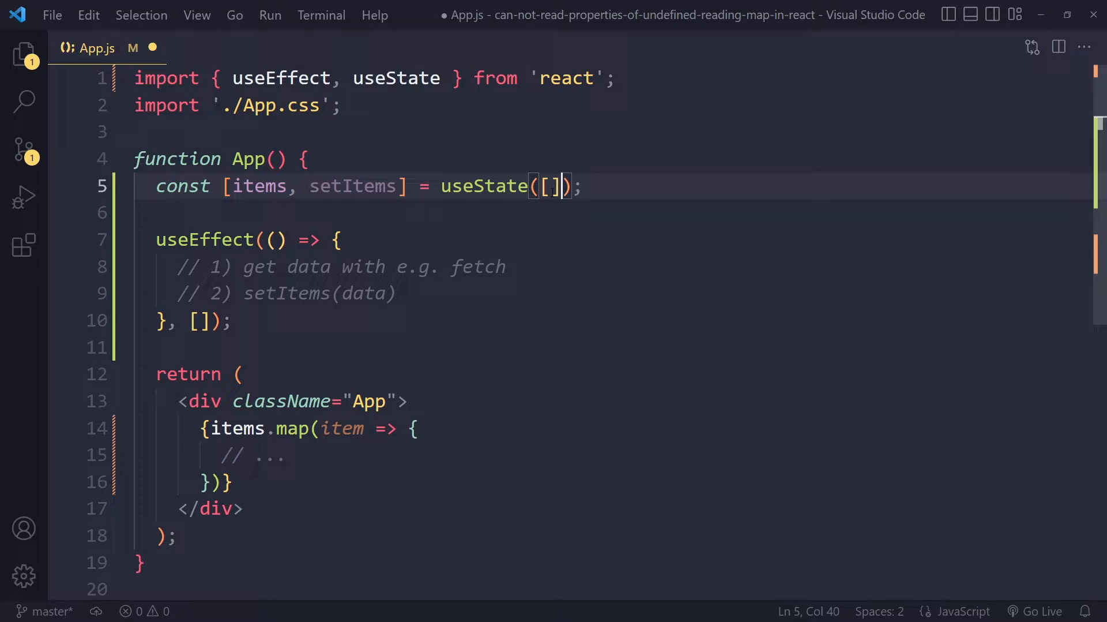
{"action": "left_click", "coordinate": [506, 266]}
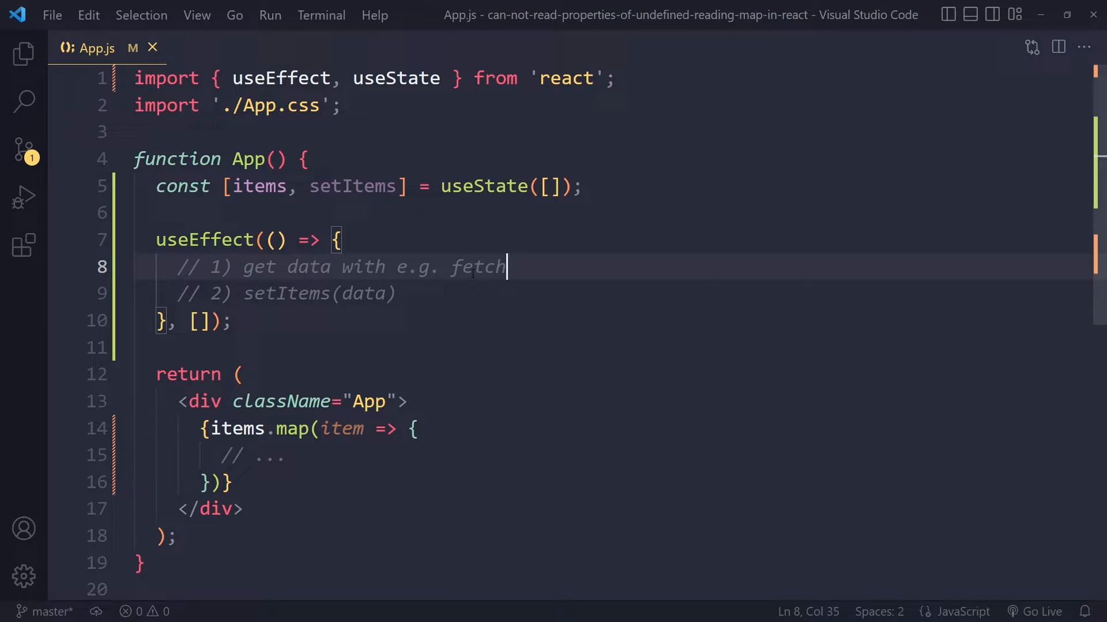
{"action": "left_click", "coordinate": [387, 293]}
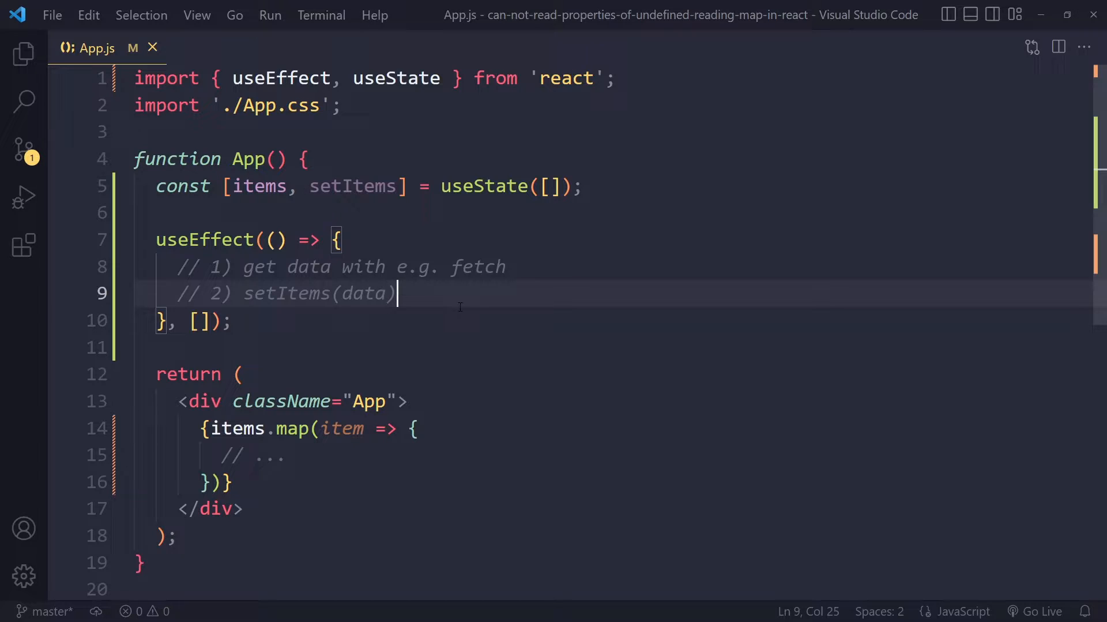
{"action": "mouse_move", "coordinate": [271, 196]}
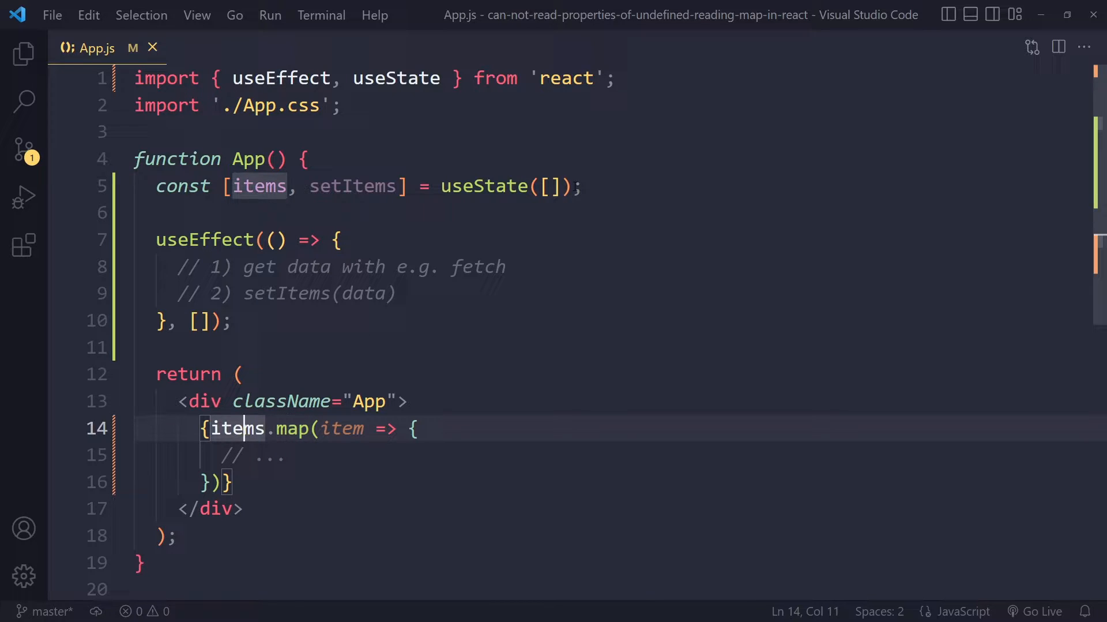
{"action": "key", "text": "Backspace"}
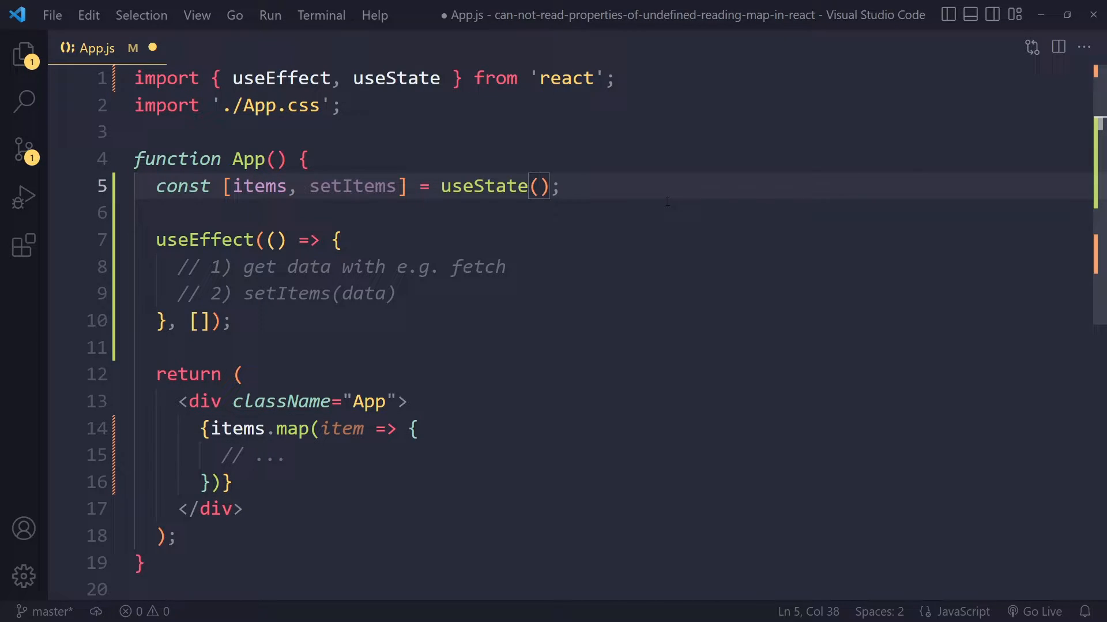
{"action": "mouse_move", "coordinate": [589, 234]}
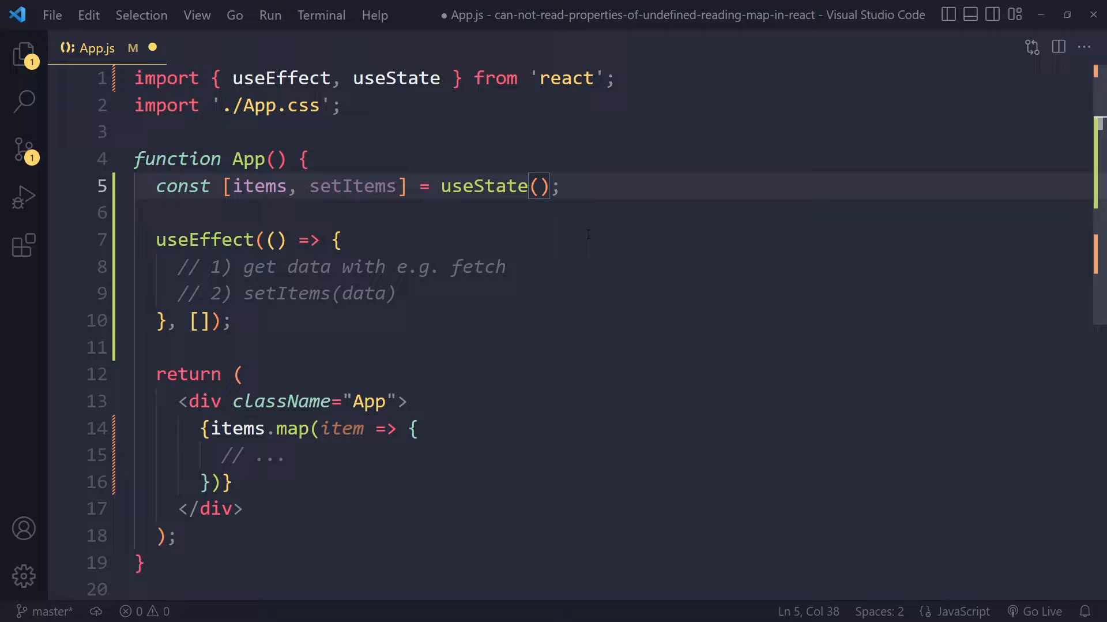
- Restore the [] initial value and change line 14 to items?.map
{"action": "left_click", "coordinate": [505, 266]}
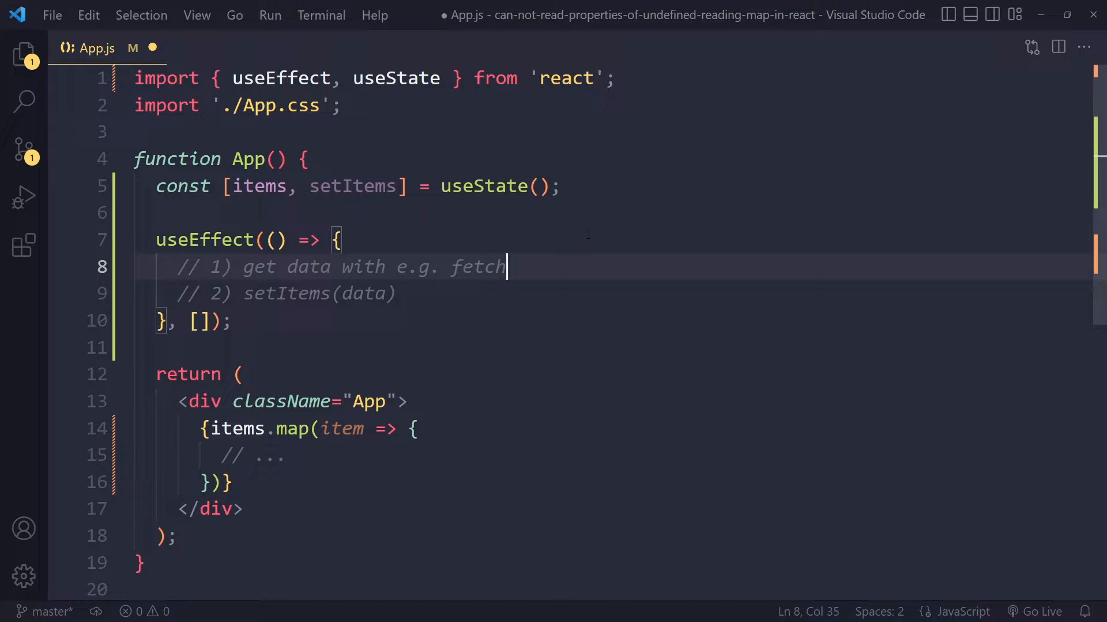
{"action": "left_click", "coordinate": [300, 428]}
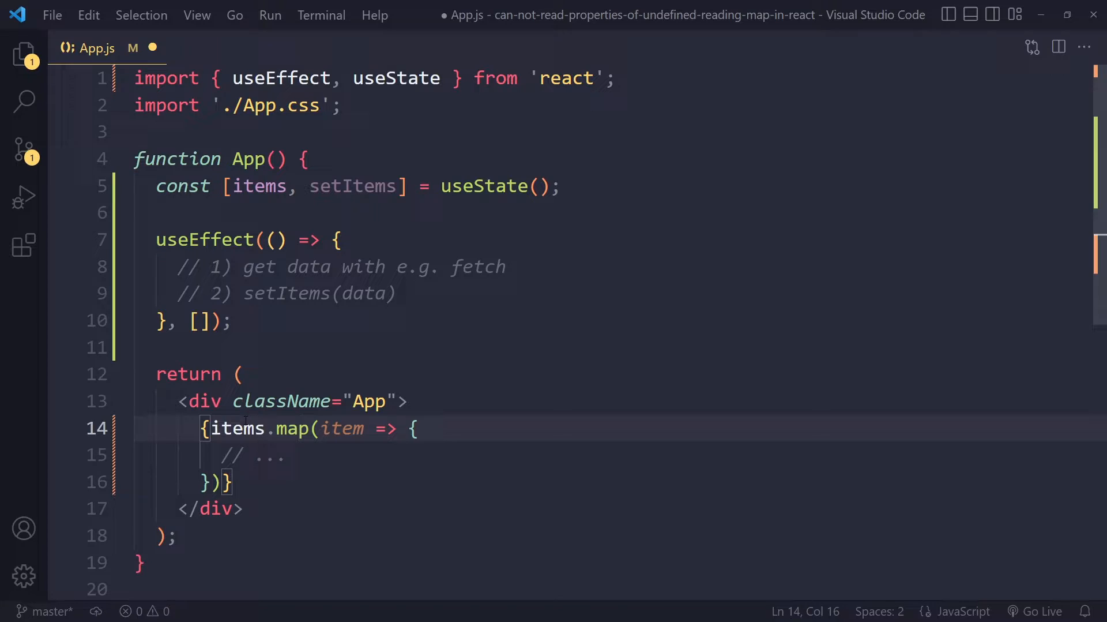
{"action": "double_click", "coordinate": [237, 428]}
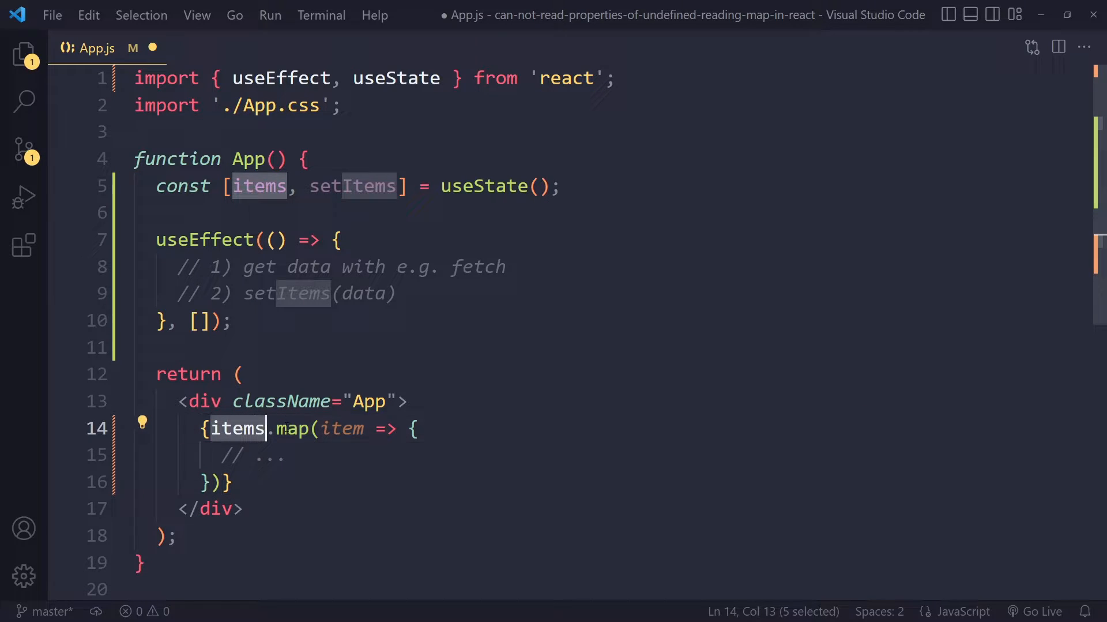
{"action": "mouse_move", "coordinate": [238, 428]}
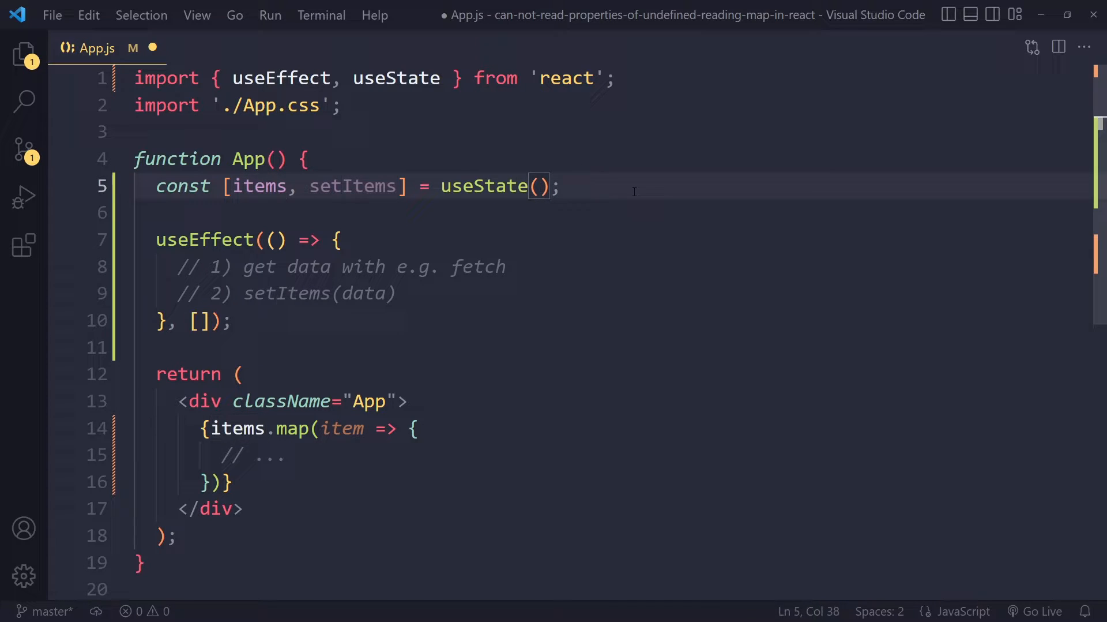
{"action": "type", "text": "[]"}
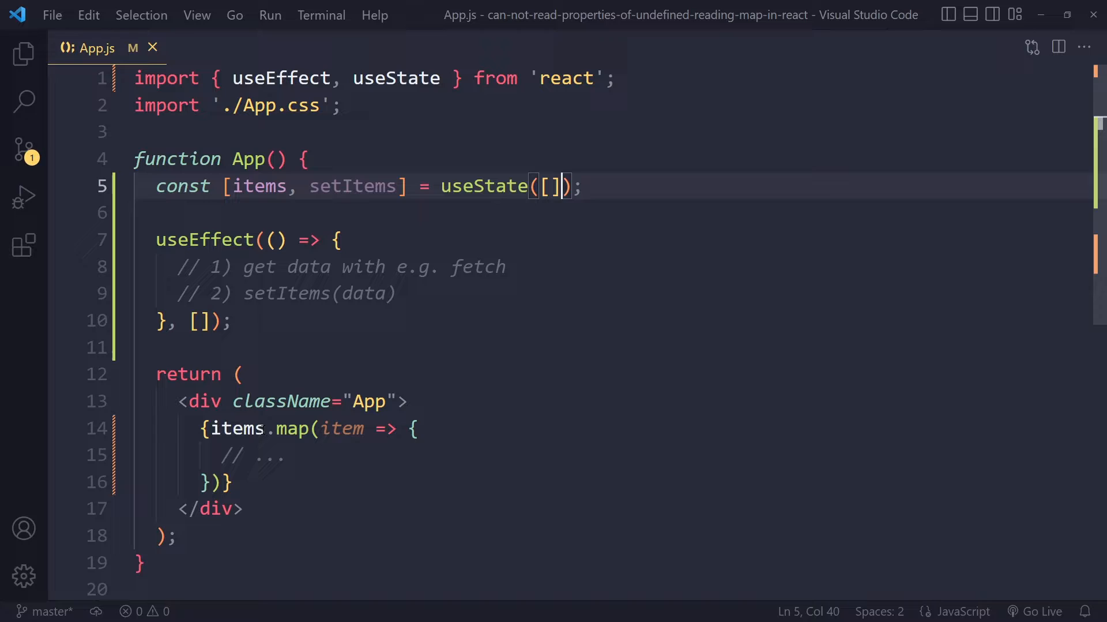
{"action": "type", "text": "?"}
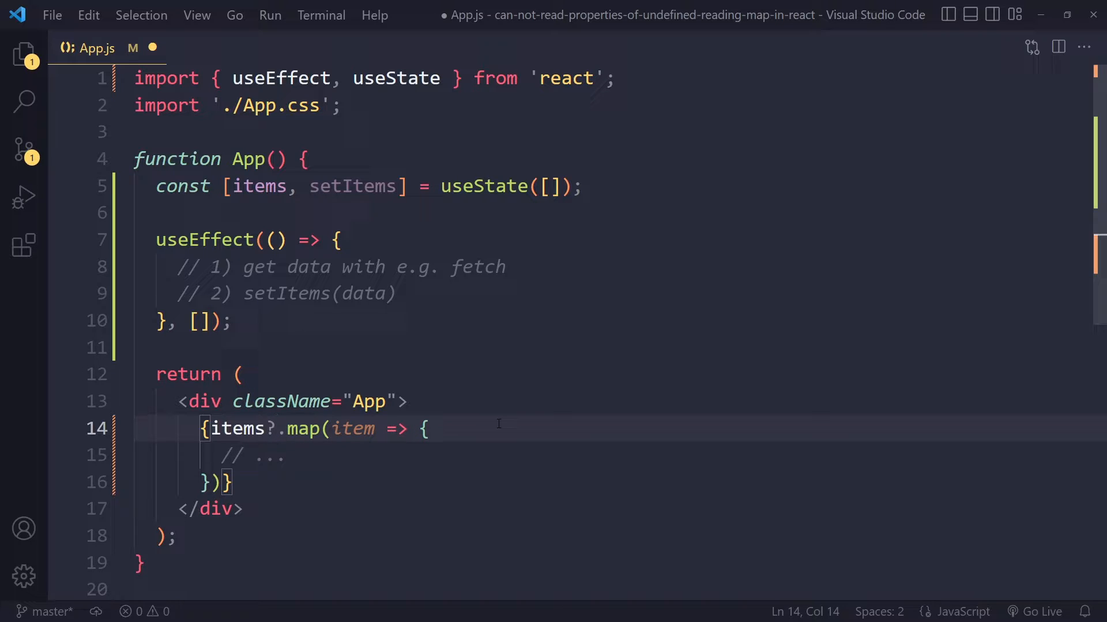
- Swap the optional chaining for an 'items &&' guard, then revert to items?.map
{"action": "double_click", "coordinate": [238, 428]}
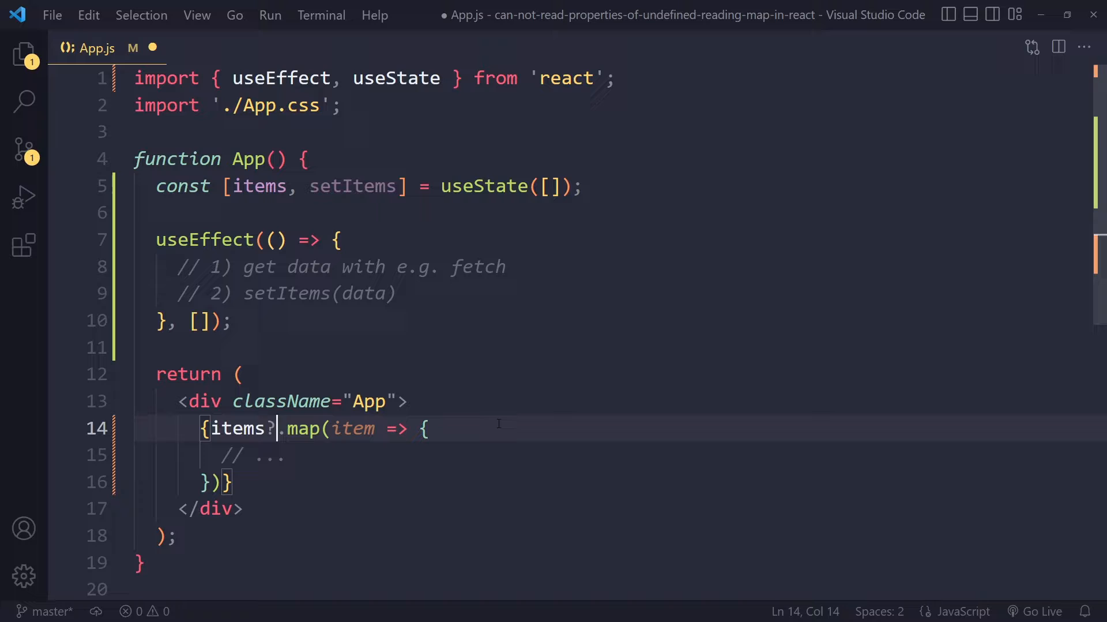
{"action": "key", "text": "Backspace"}
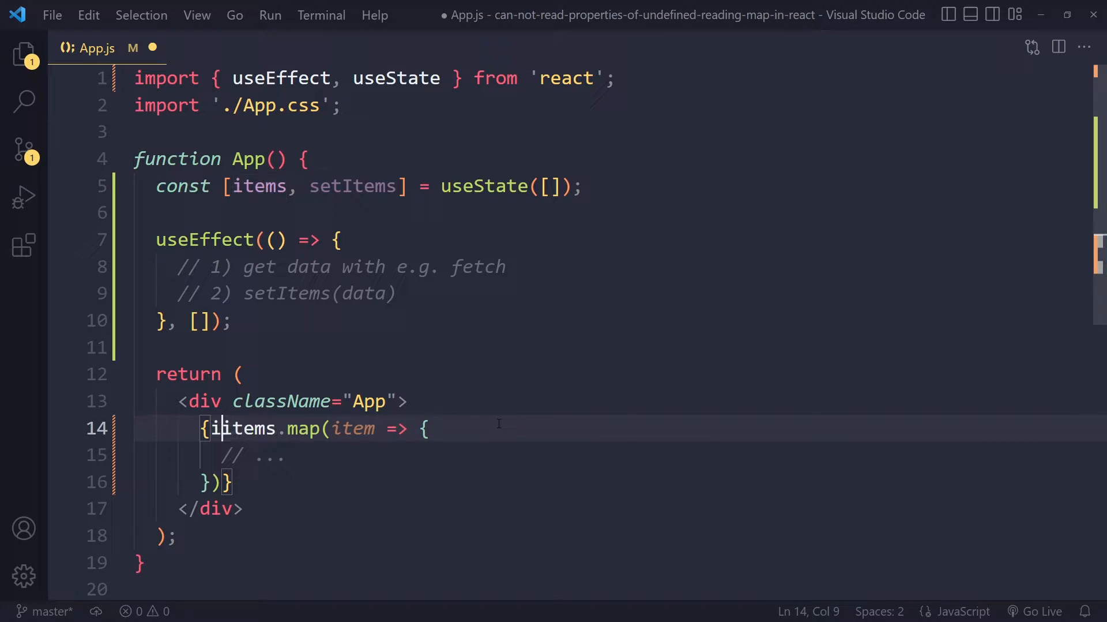
{"action": "type", "text": "items &&"}
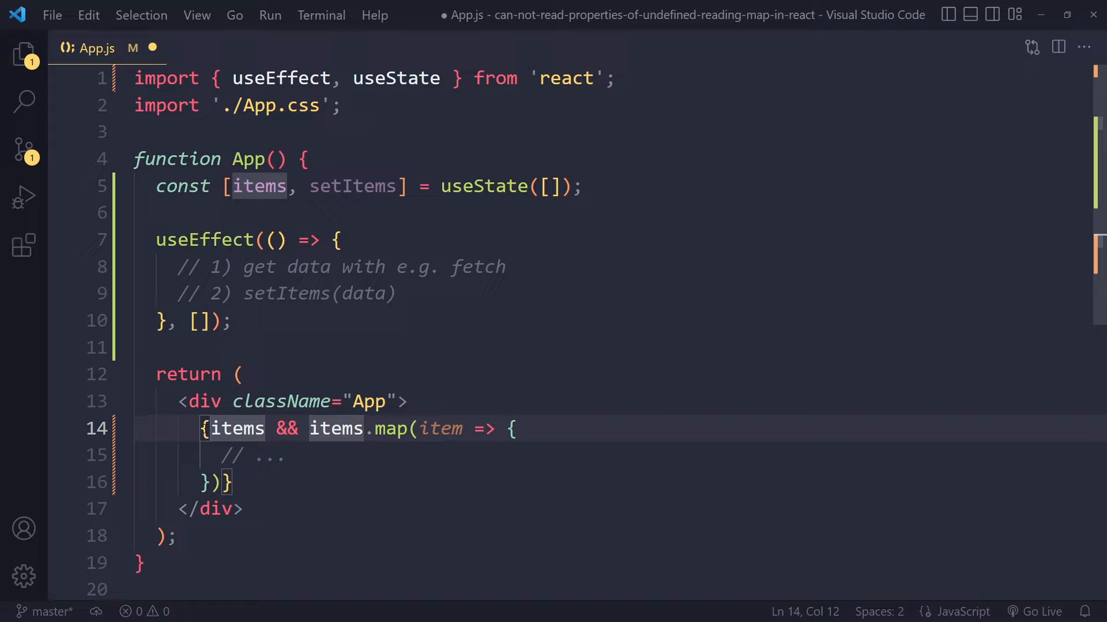
{"action": "left_click", "coordinate": [337, 429]}
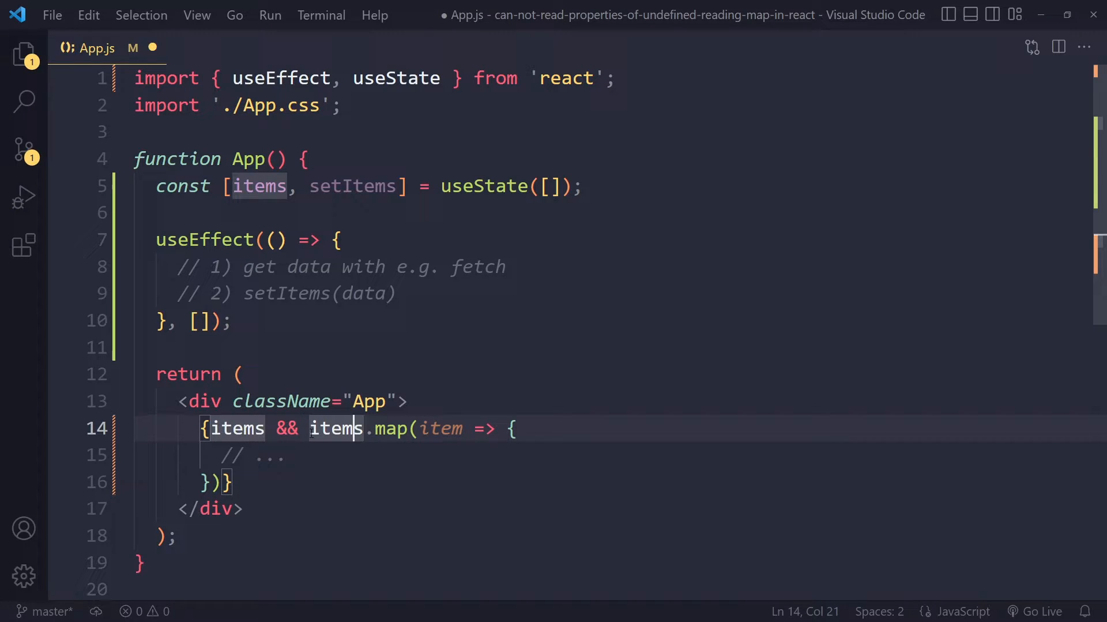
{"action": "key", "text": "Backspace"}
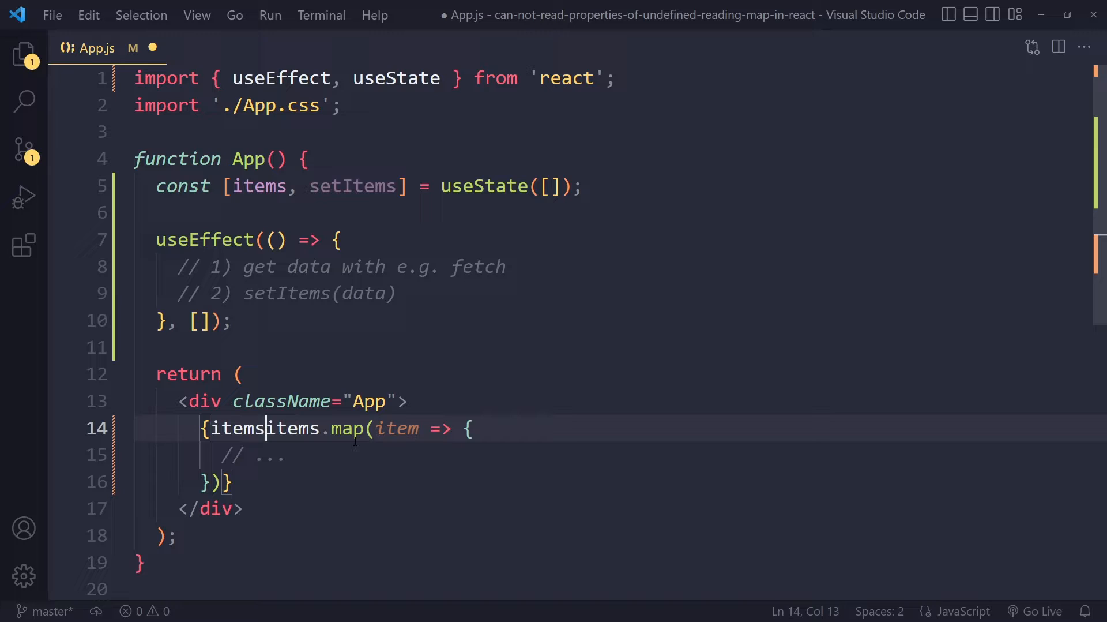
{"action": "type", "text": "?"}
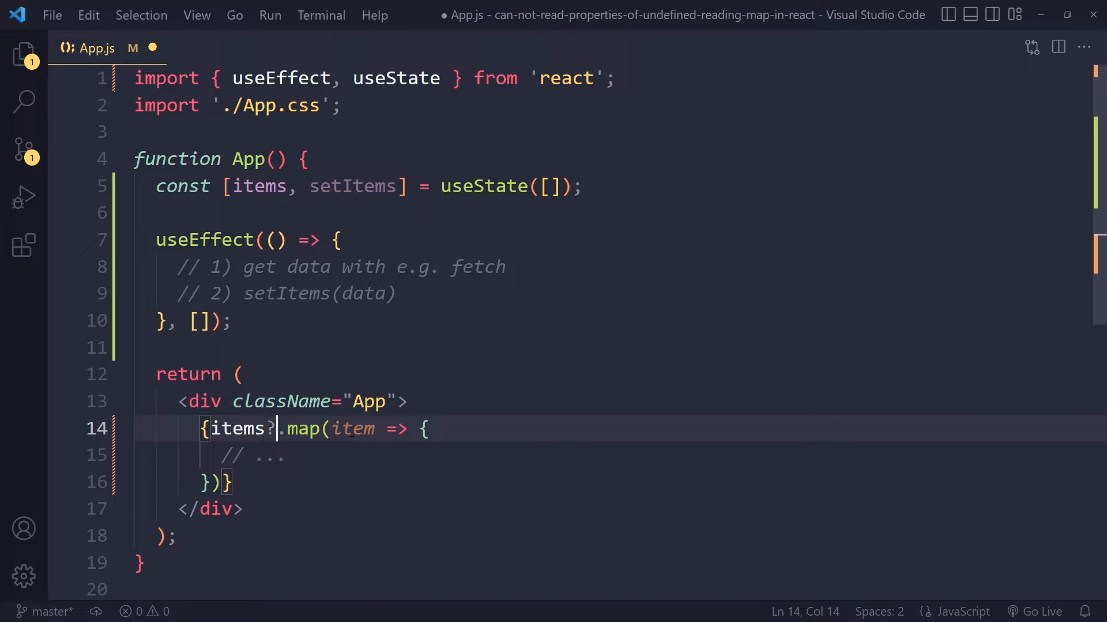
{"action": "mouse_move", "coordinate": [453, 359]}
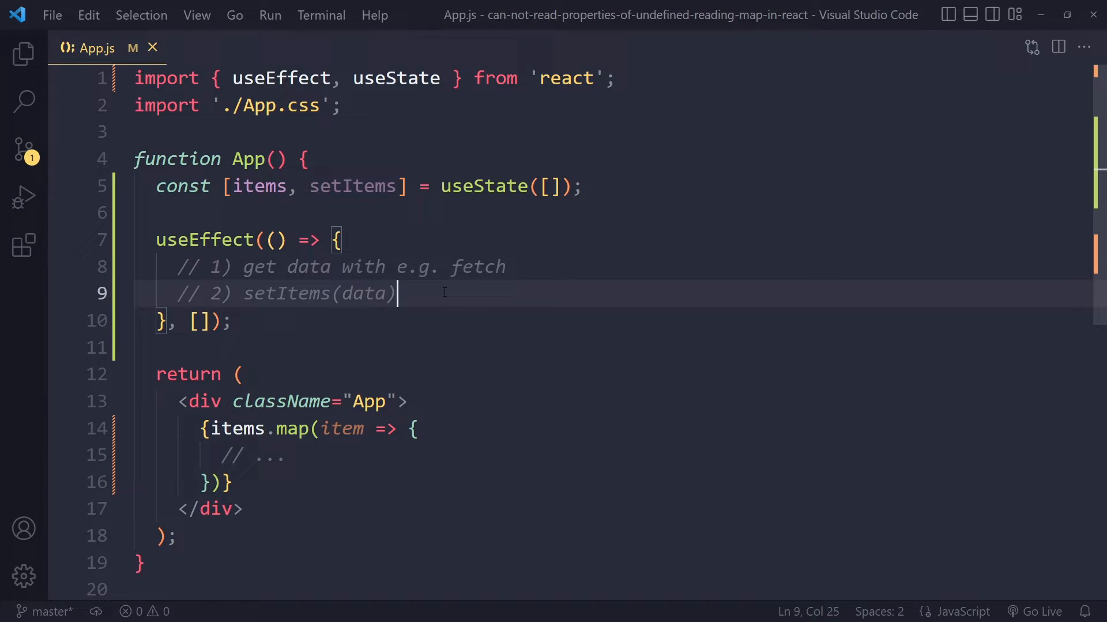
{"action": "mouse_move", "coordinate": [533, 217]}
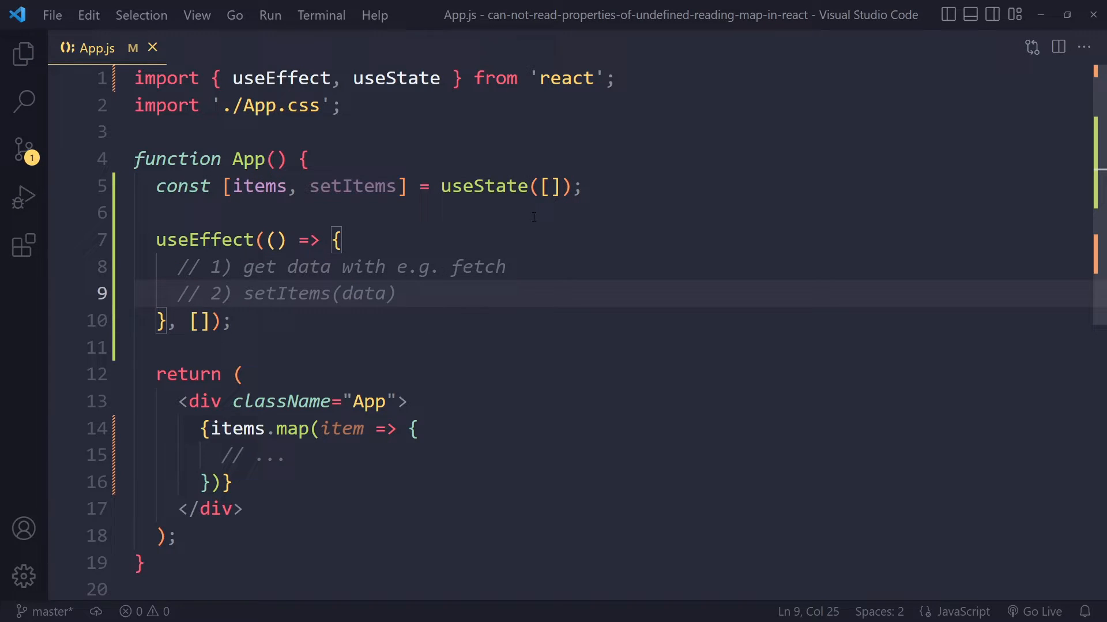
{"action": "left_click", "coordinate": [289, 430]}
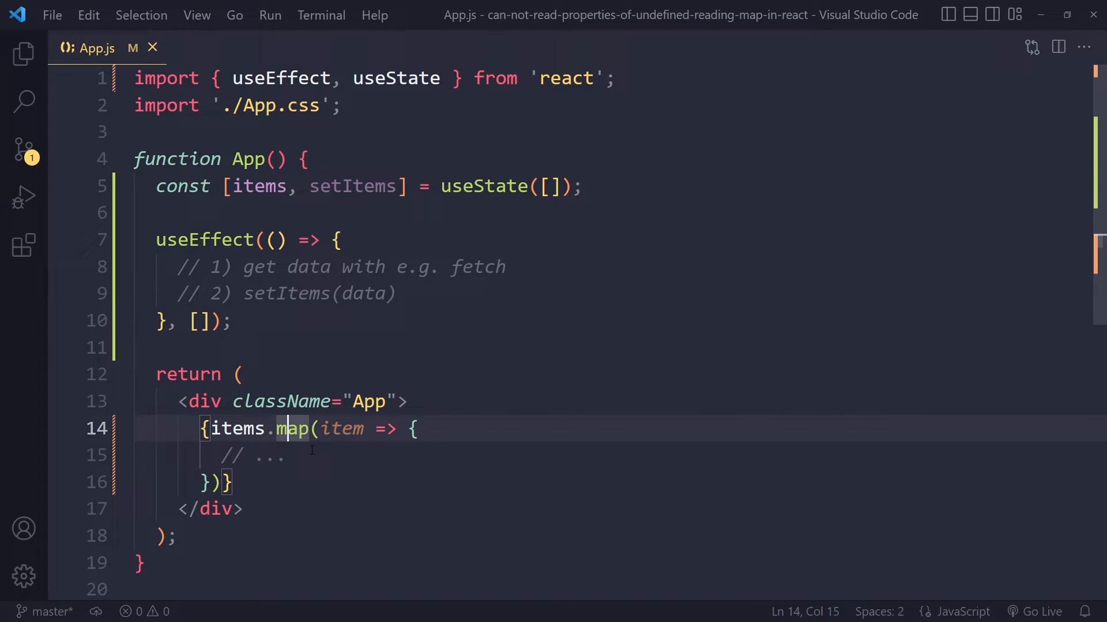
{"action": "left_click", "coordinate": [287, 455]}
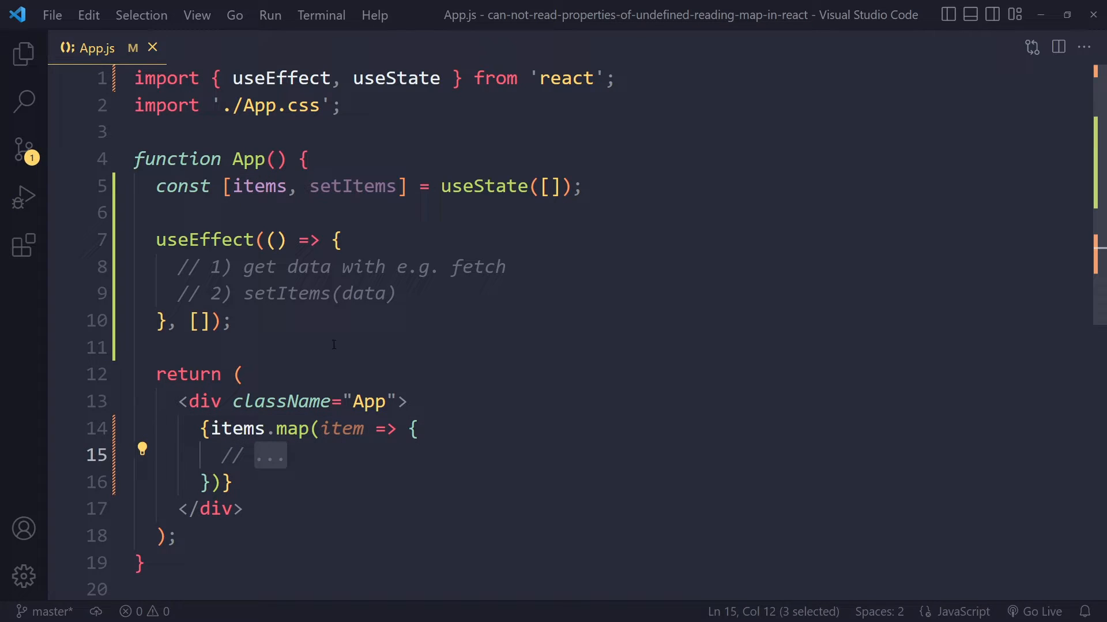
{"action": "key", "text": "Enter"}
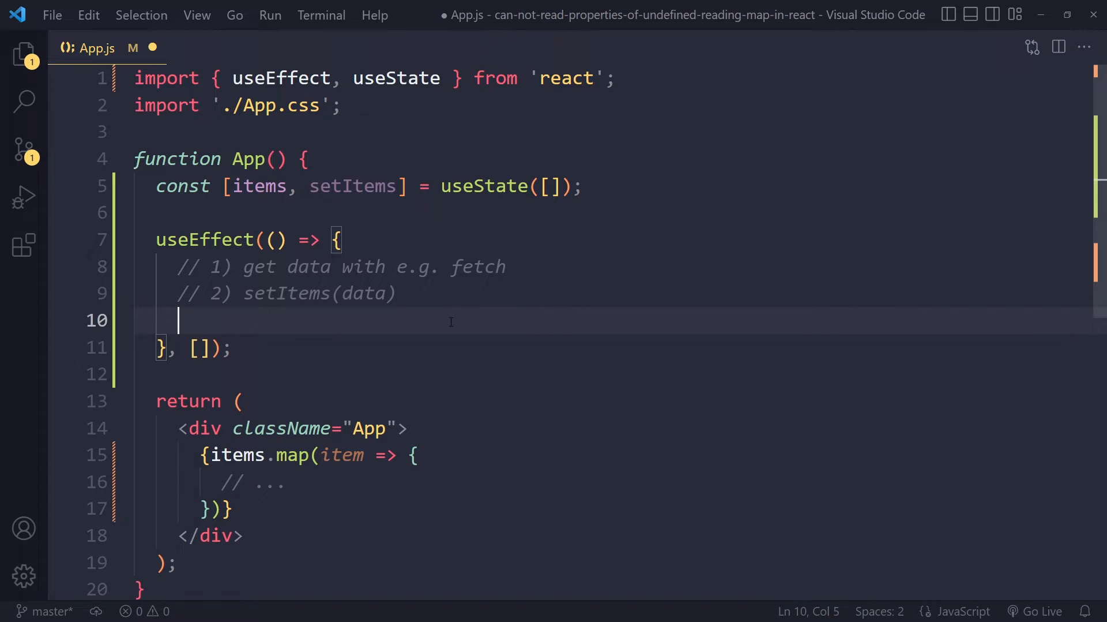
{"action": "type", "text": "// console.log"}
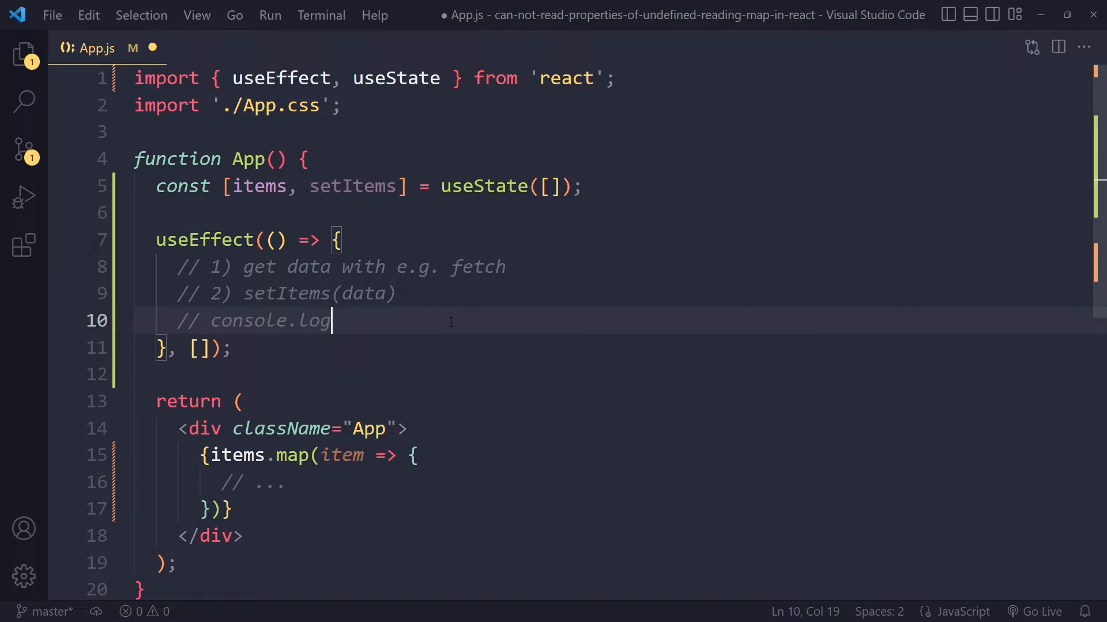
{"action": "type", "text": "(data)"}
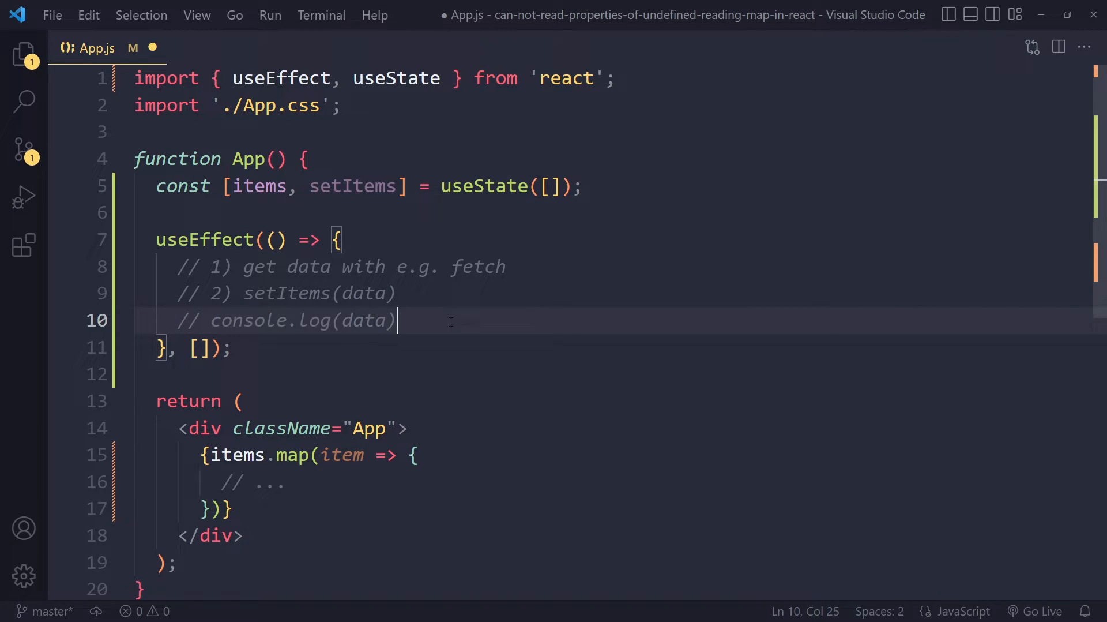
{"action": "mouse_move", "coordinate": [386, 269]}
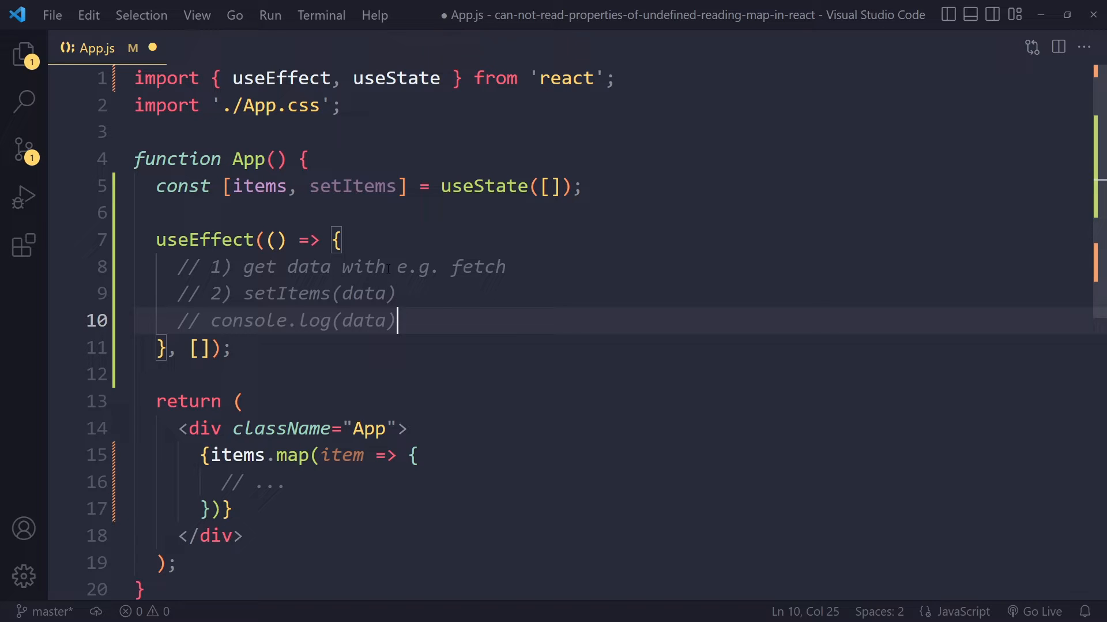
{"action": "left_click", "coordinate": [546, 186]}
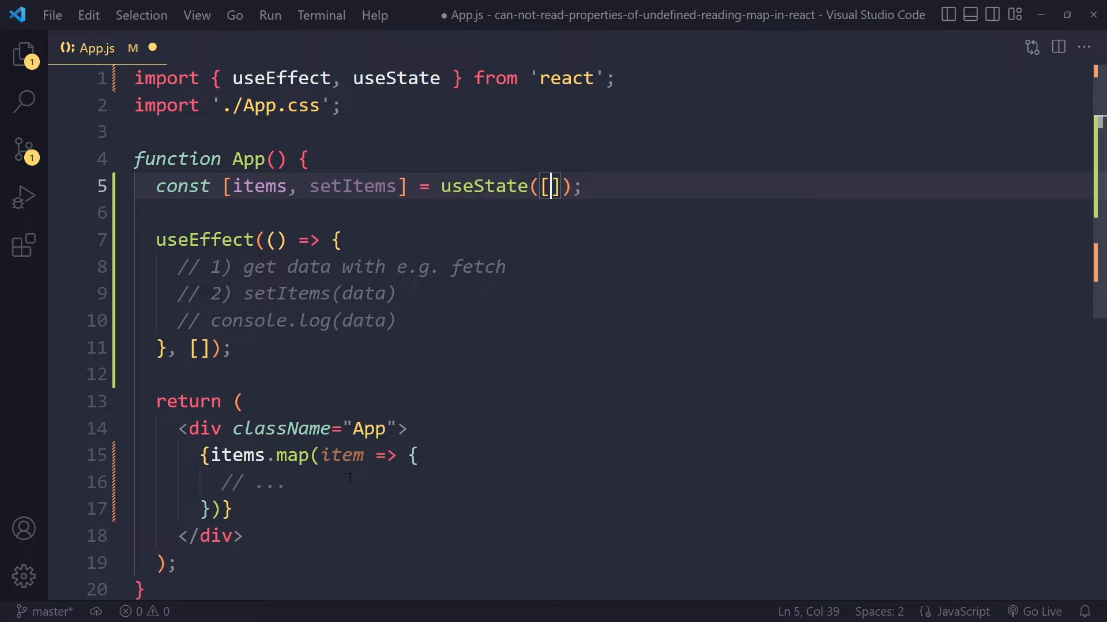
{"action": "left_click", "coordinate": [318, 482]}
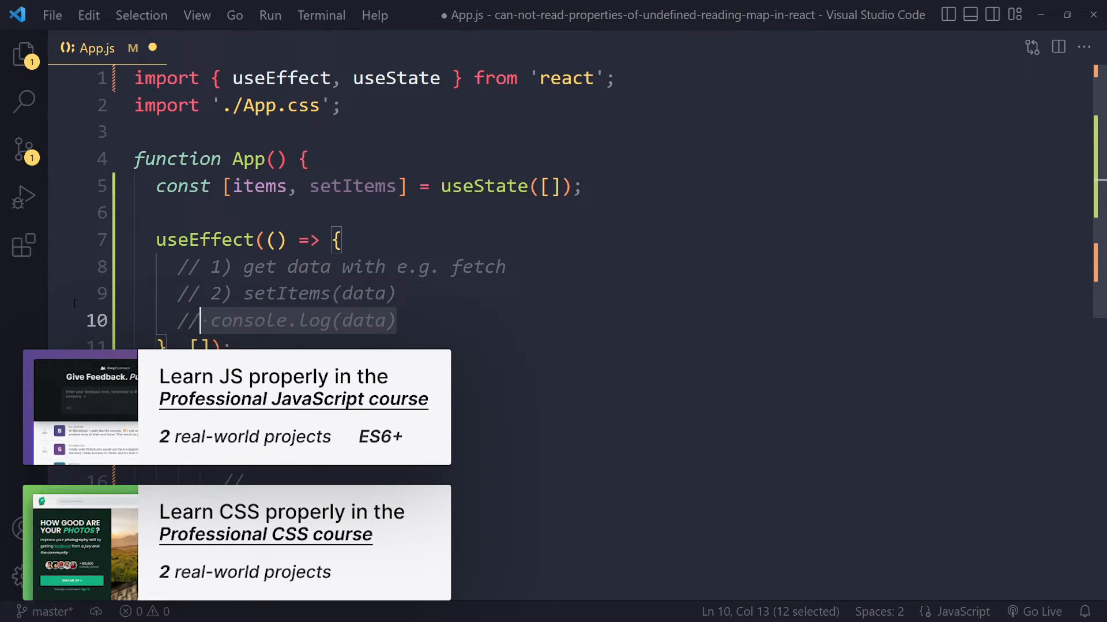
{"action": "key", "text": "Delete"}
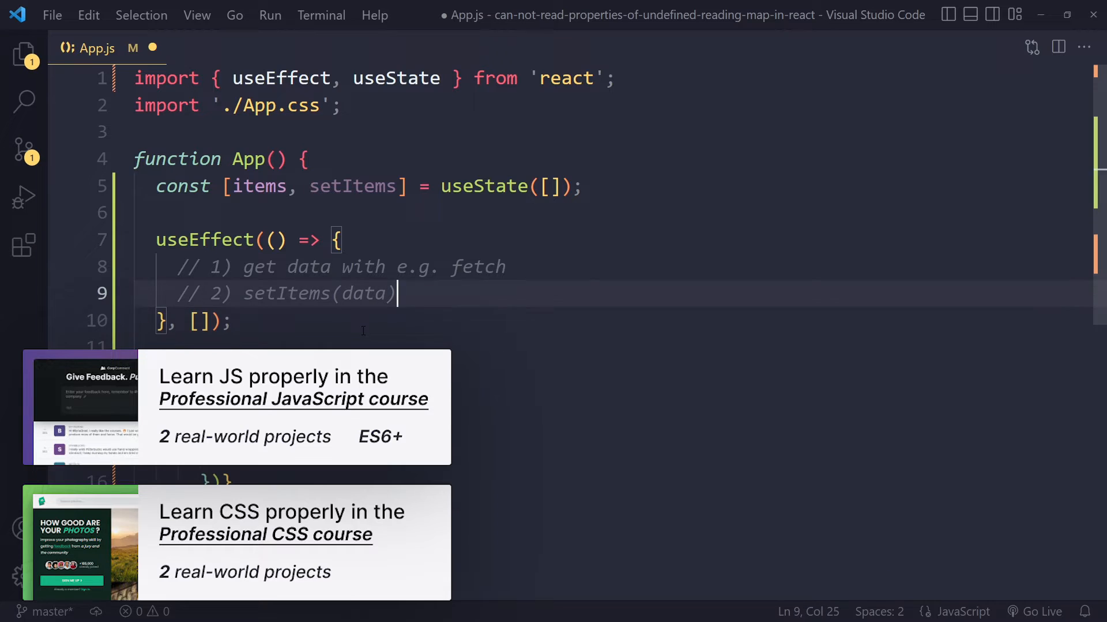
{"action": "left_click", "coordinate": [277, 158]}
{"action": "type", "text": "{ items "}
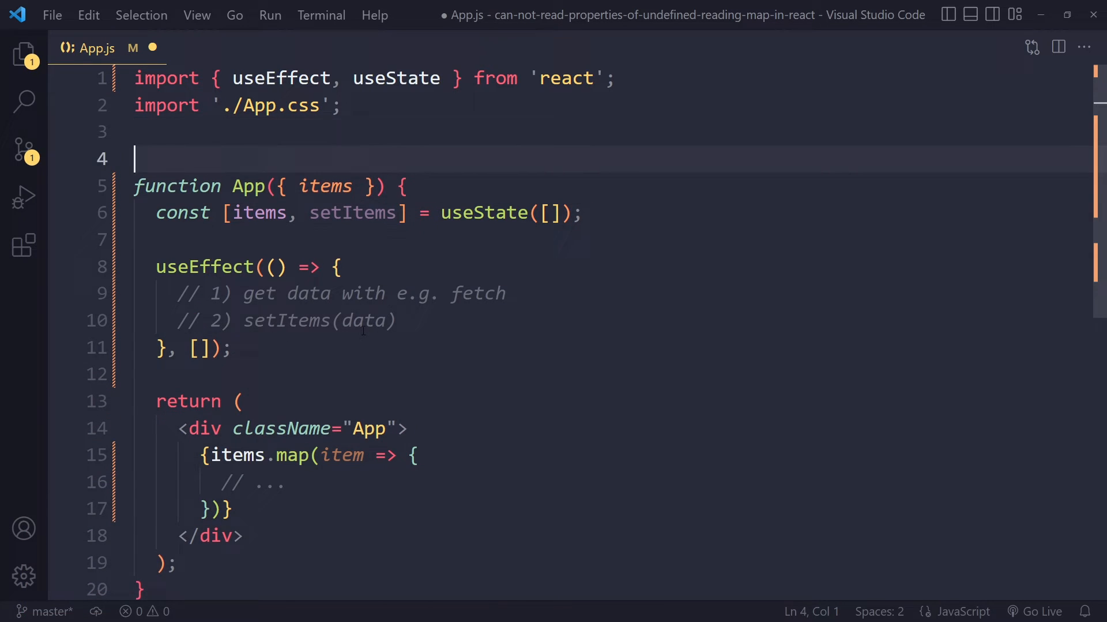
- Declare 'const items = [];' above App and highlight the items references
{"action": "type", "text": "const item"}
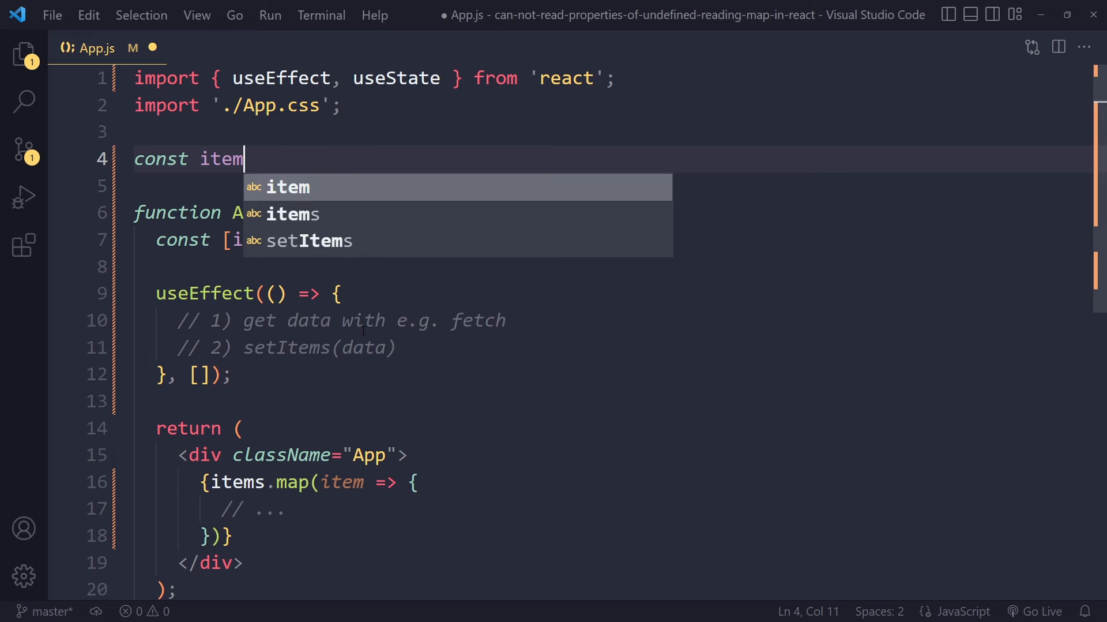
{"action": "type", "text": "s = [];"}
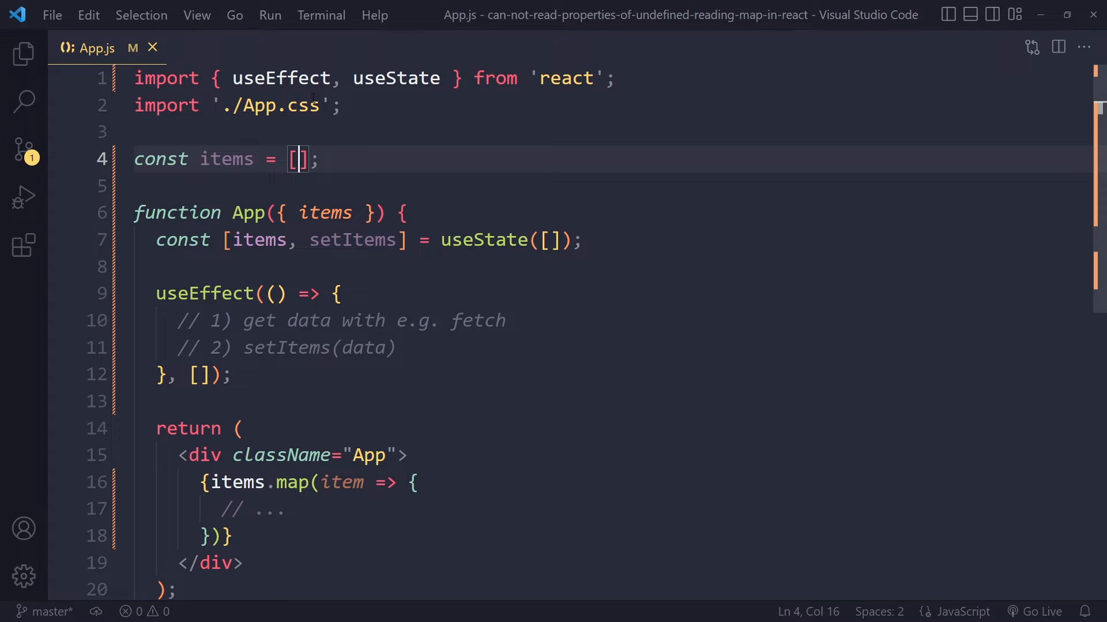
{"action": "double_click", "coordinate": [226, 158]}
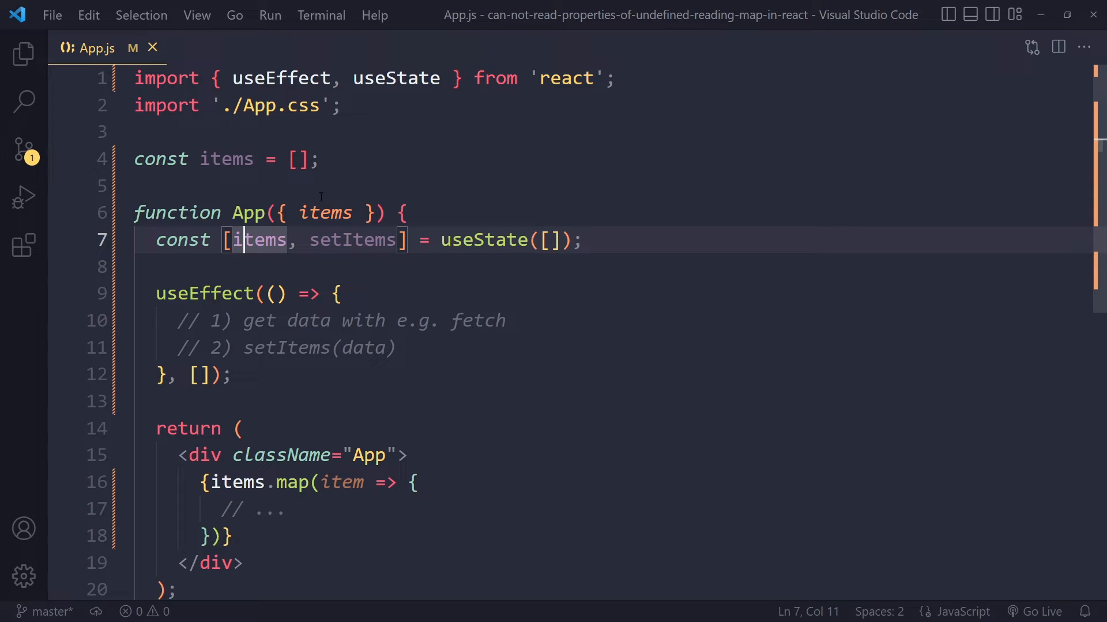
{"action": "mouse_move", "coordinate": [325, 213]}
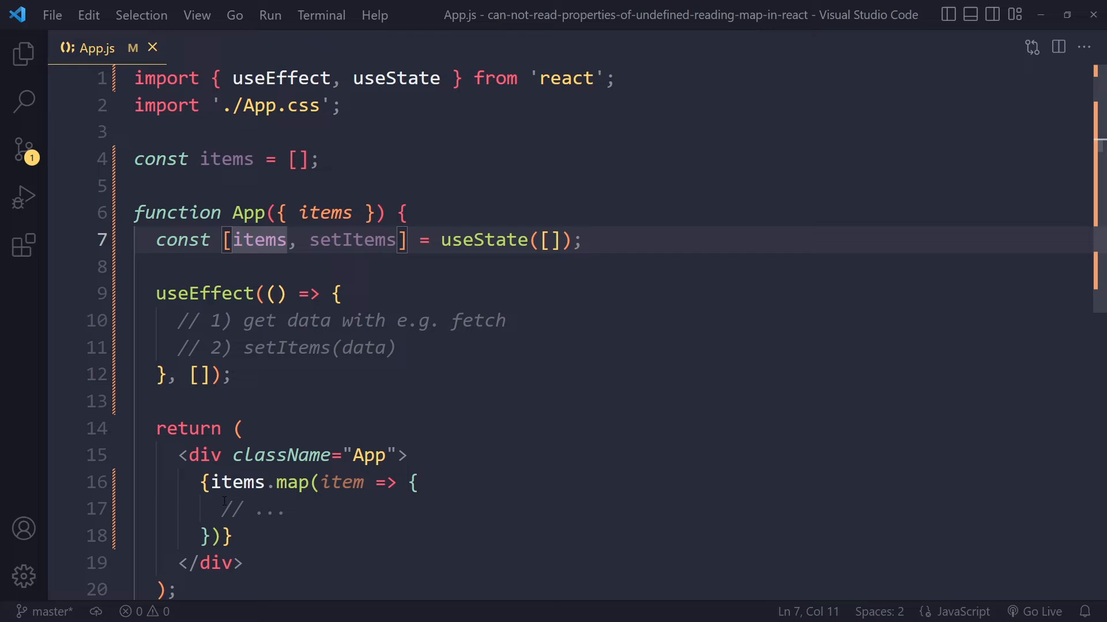
{"action": "left_click", "coordinate": [240, 481]}
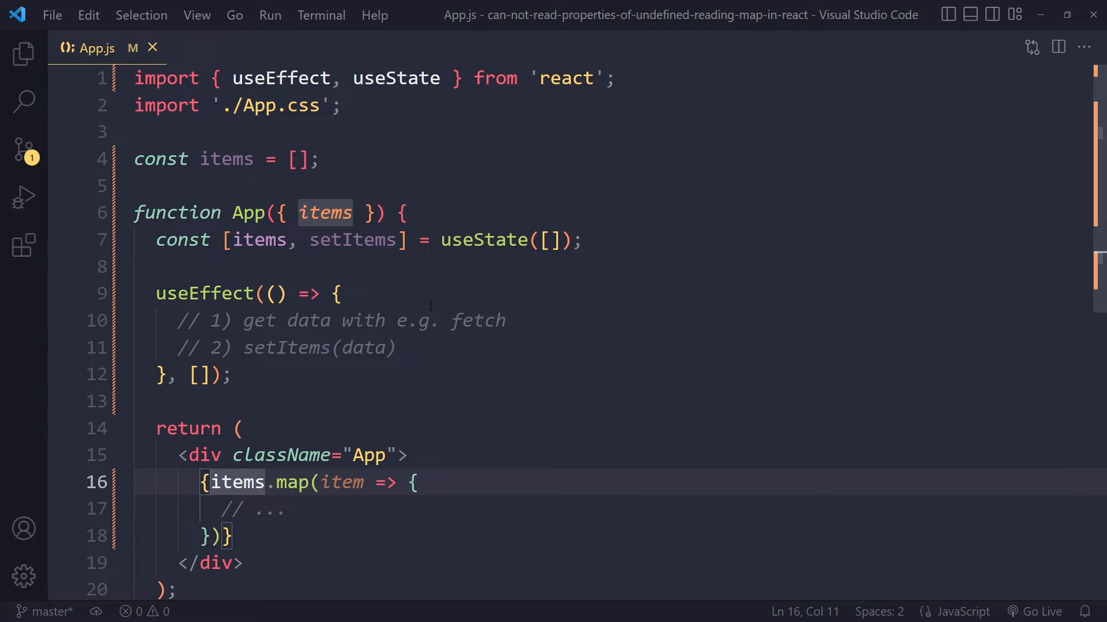
{"action": "mouse_move", "coordinate": [507, 326]}
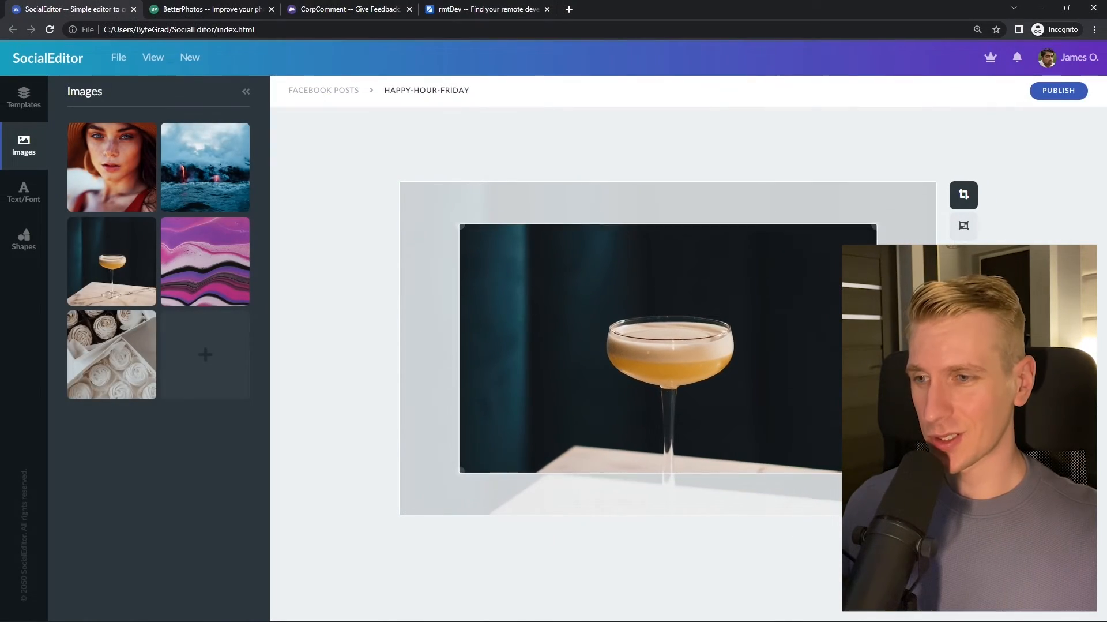
- Search rmtDev for 'react developer', open a job listing, then return to CorpComment
{"action": "left_click", "coordinate": [210, 9]}
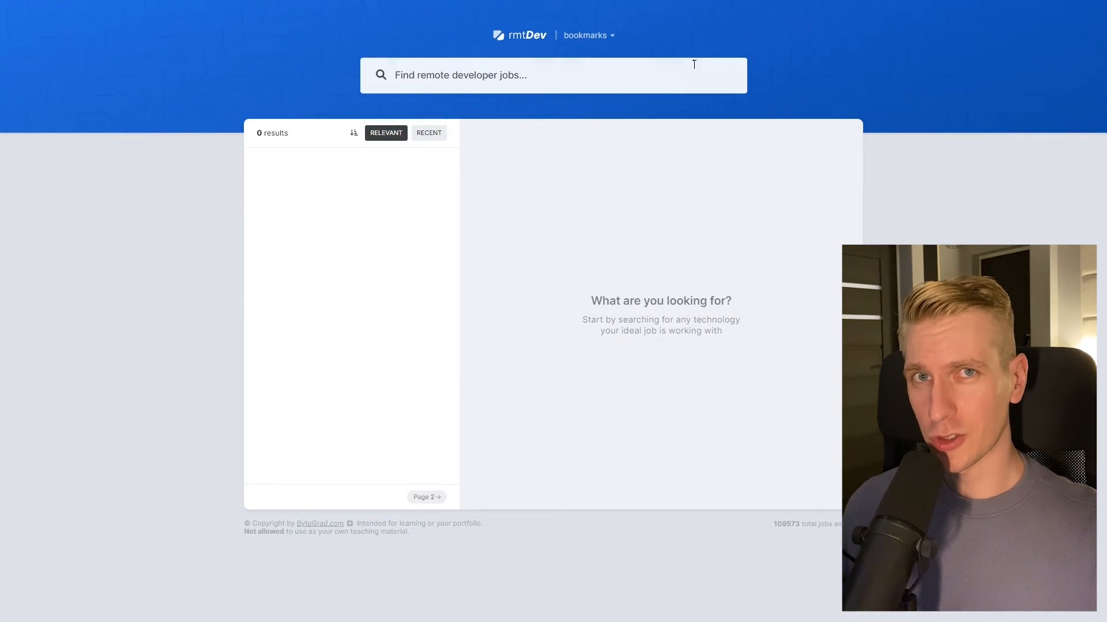
{"action": "type", "text": "react developer"}
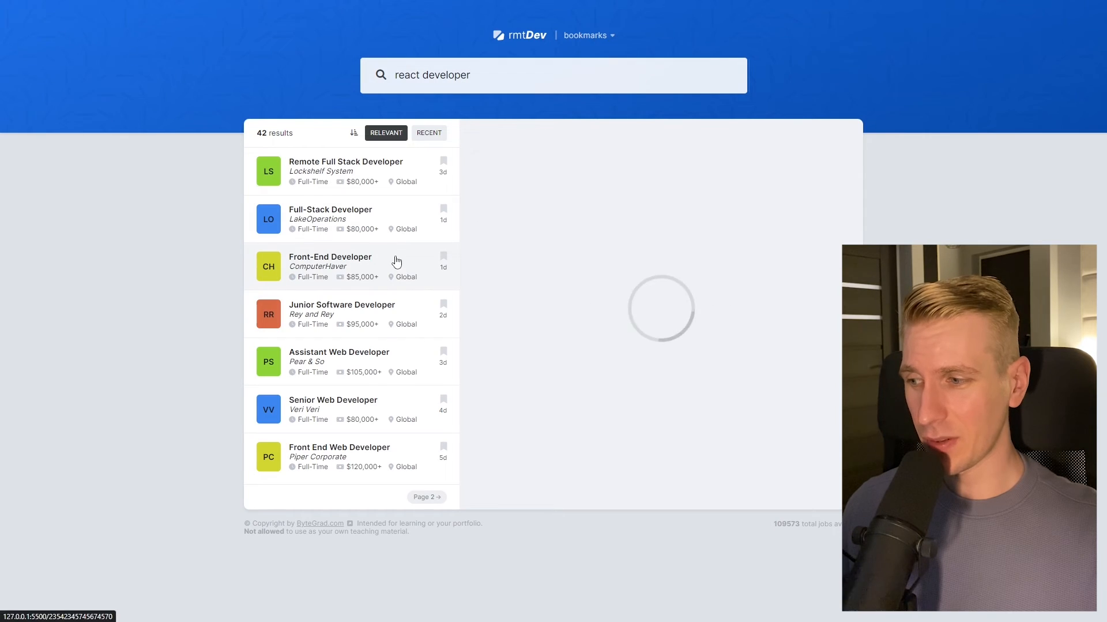
{"action": "left_click", "coordinate": [73, 9]}
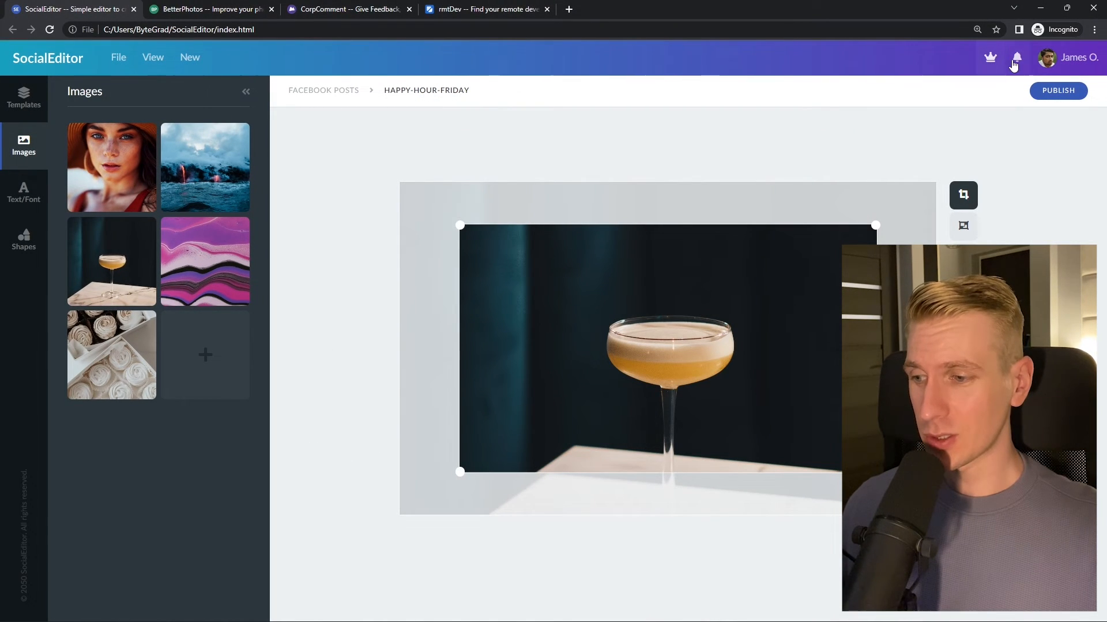
{"action": "left_click", "coordinate": [210, 9]}
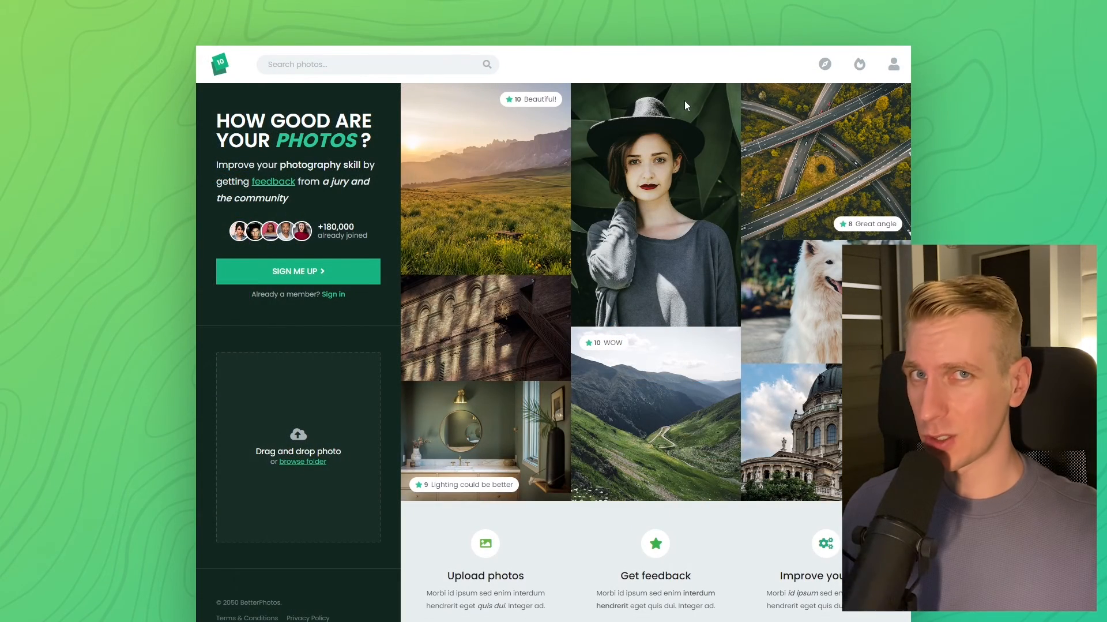
{"action": "mouse_move", "coordinate": [436, 257]}
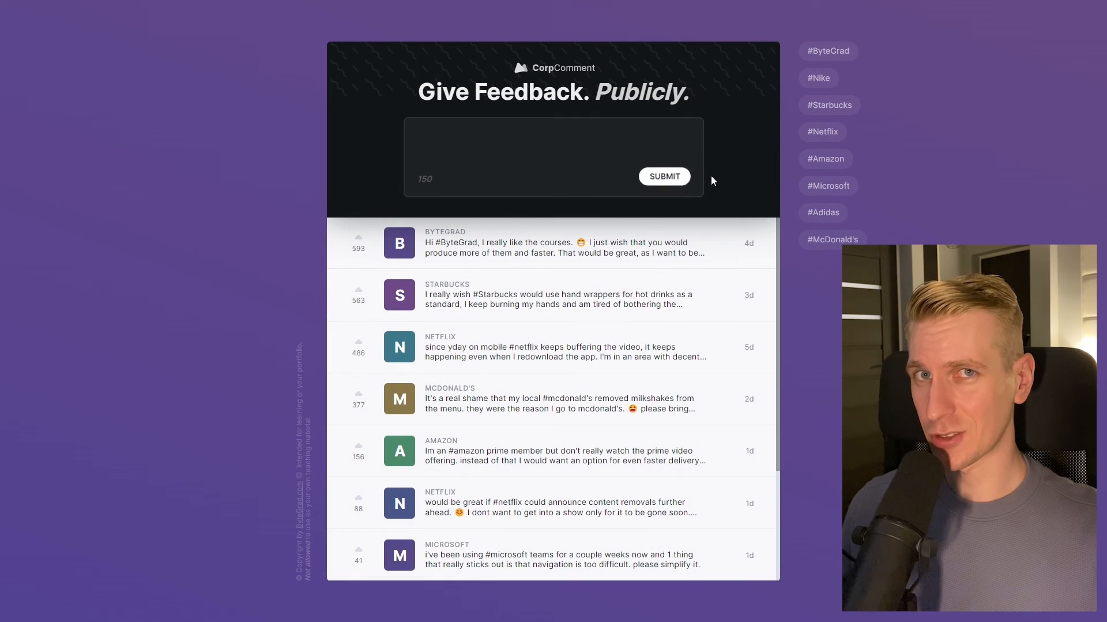
{"action": "mouse_move", "coordinate": [825, 158]}
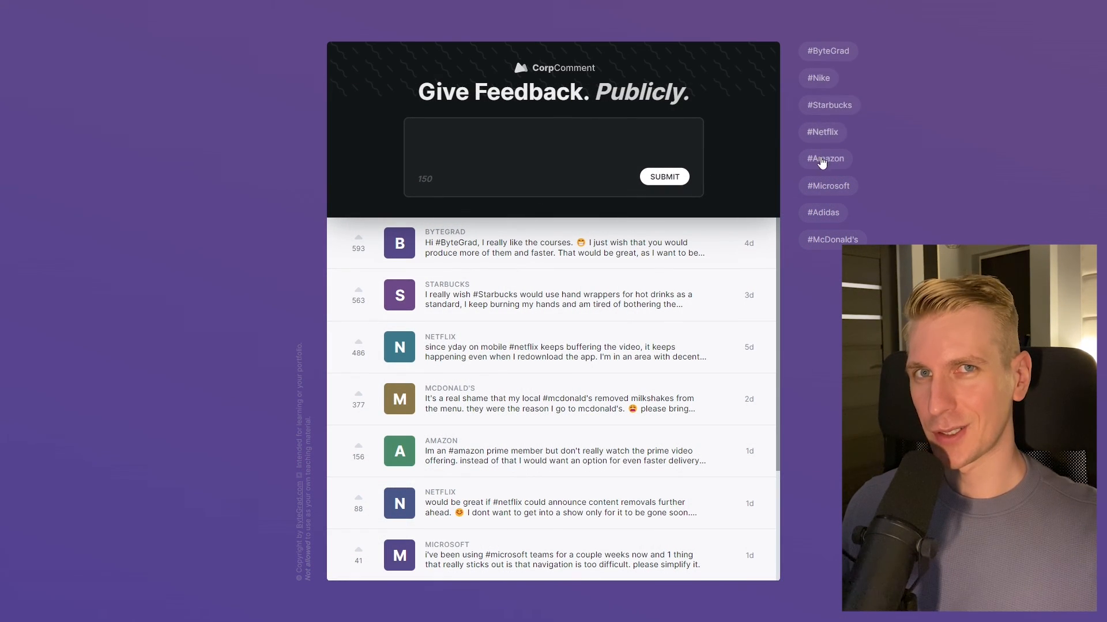